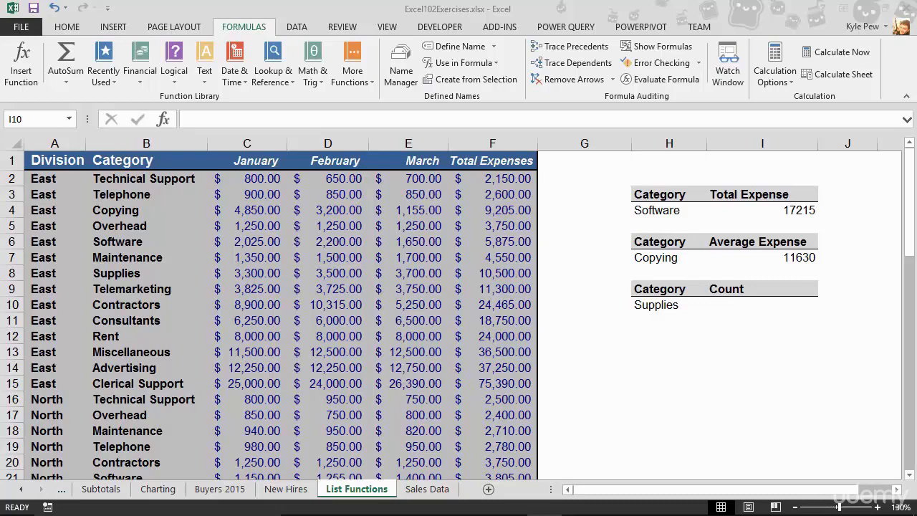
{"action": "mouse_move", "coordinate": [738, 310]}
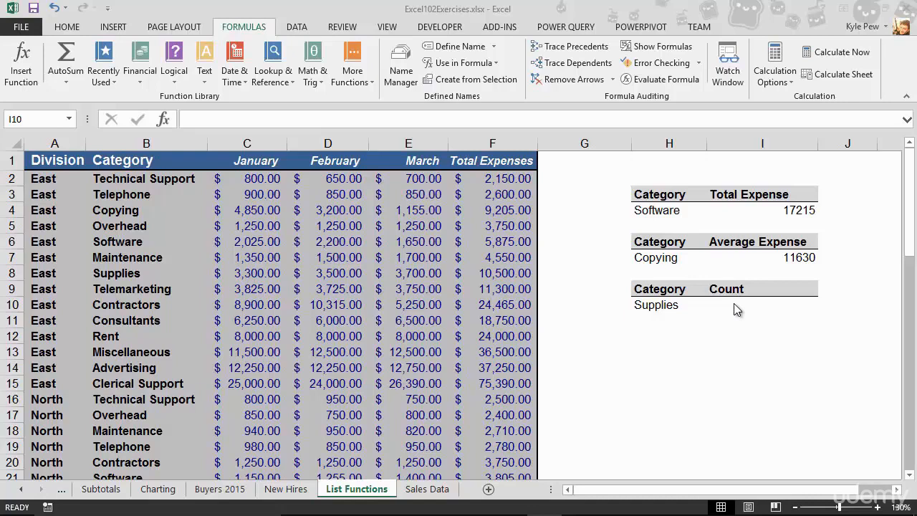
Search Insert Function for 'dcount' from Count cell I10 so DCOUNT is listed.
{"action": "left_click", "coordinate": [762, 304]}
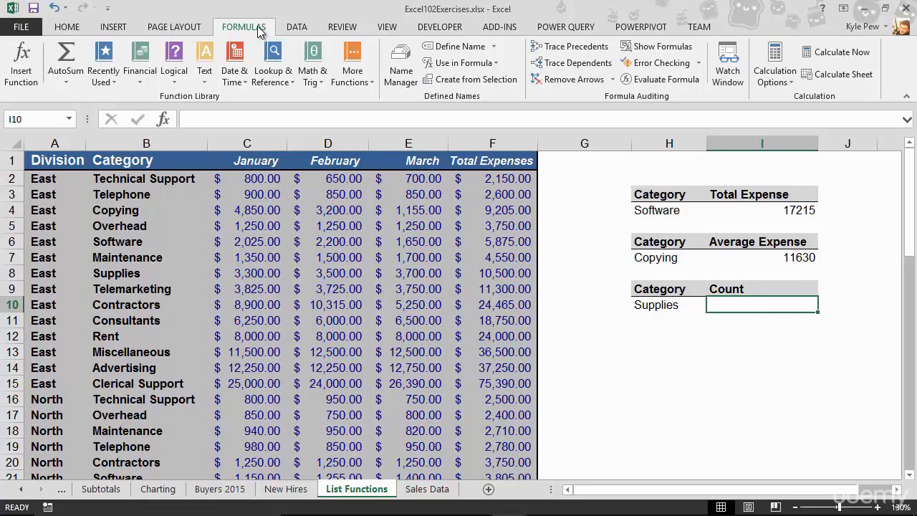
{"action": "left_click", "coordinate": [21, 63]}
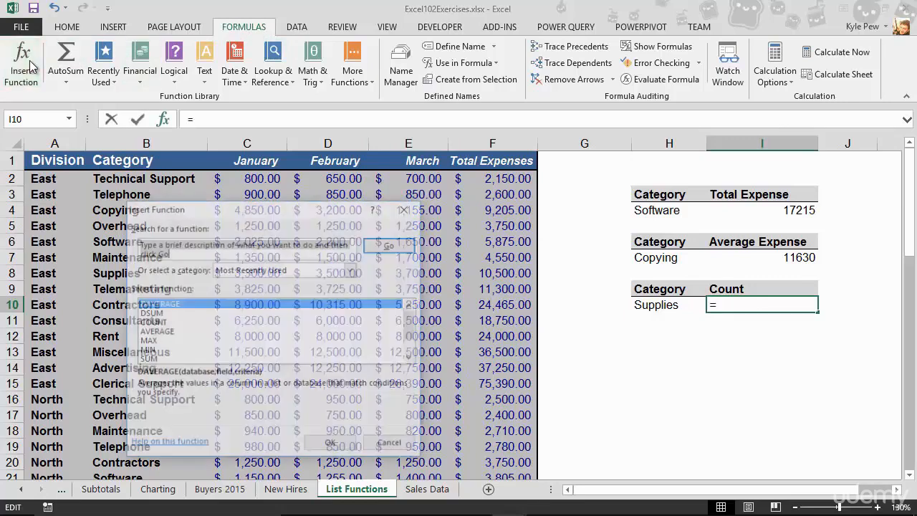
{"action": "type", "text": "dcount"}
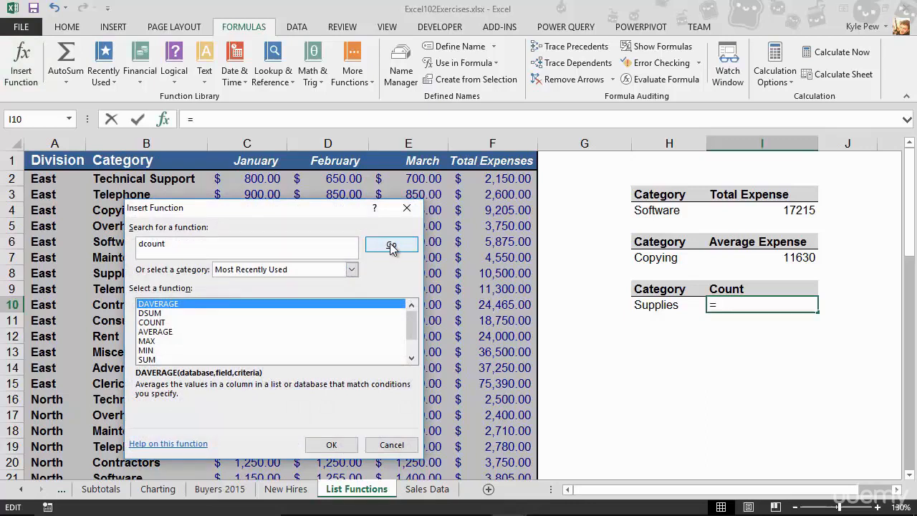
{"action": "left_click", "coordinate": [391, 243]}
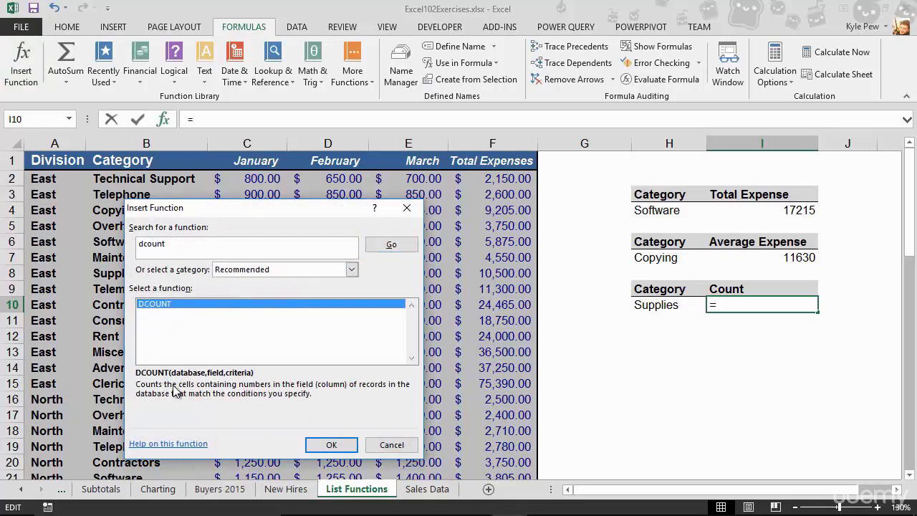
{"action": "mouse_move", "coordinate": [259, 392]}
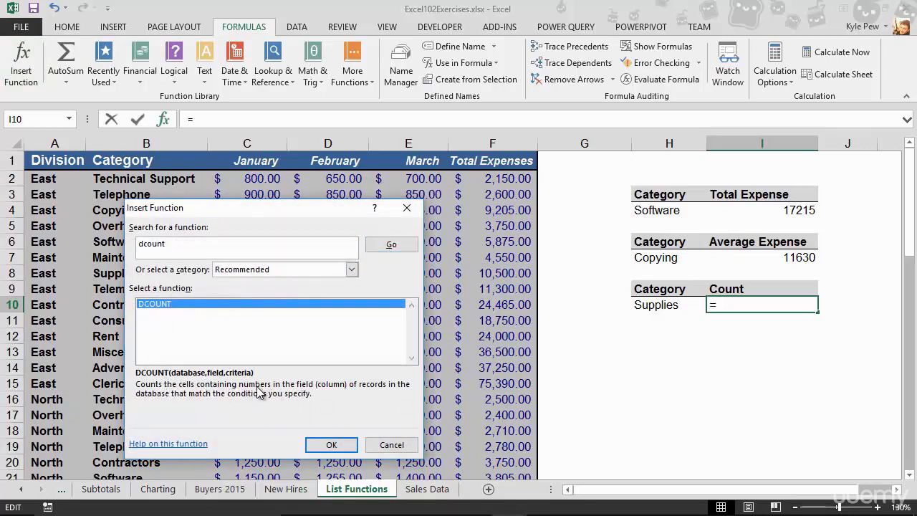
{"action": "mouse_move", "coordinate": [404, 387]}
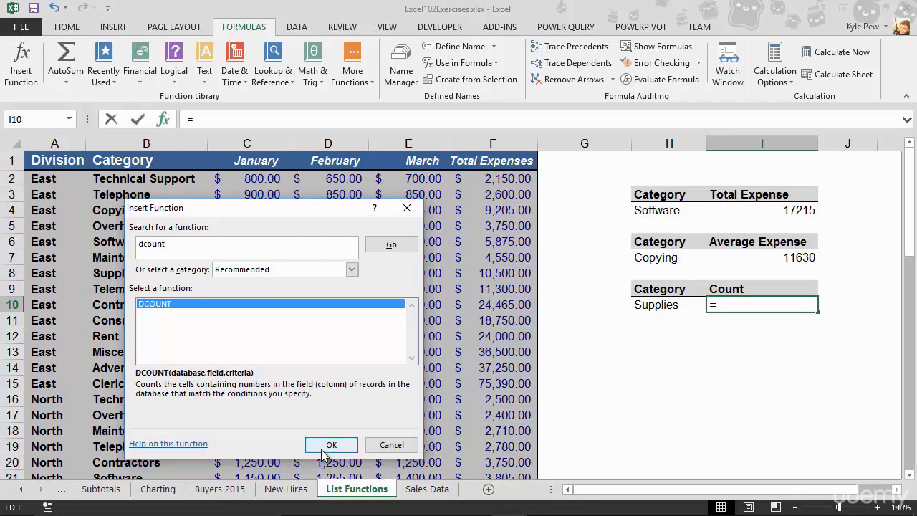
Fill DCOUNT with database A1:F59, field F1 (Total Expenses) and criteria H9:H10, previewing 4.
{"action": "left_click", "coordinate": [331, 444]}
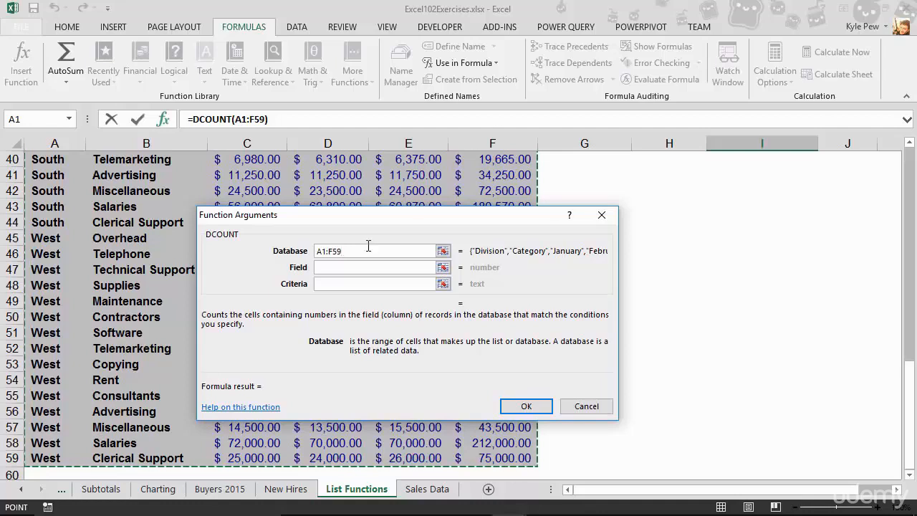
{"action": "left_click", "coordinate": [372, 267]}
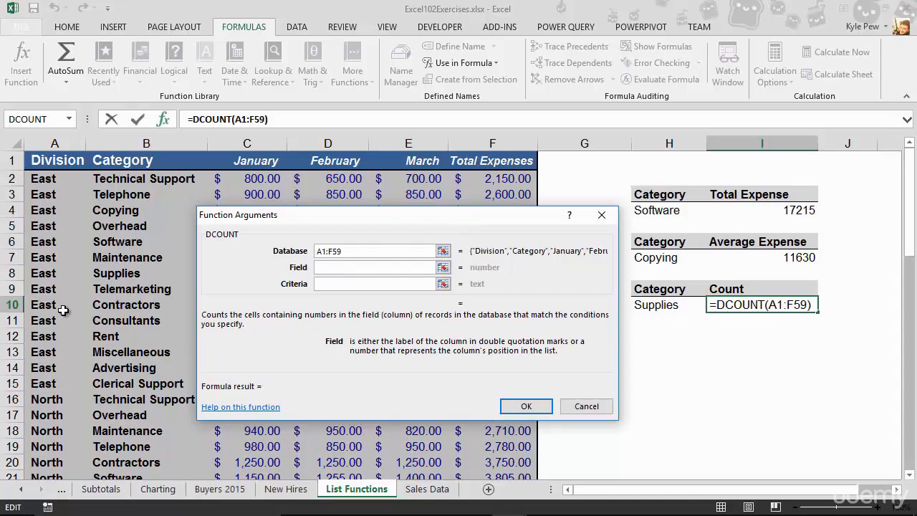
{"action": "left_click", "coordinate": [372, 268]}
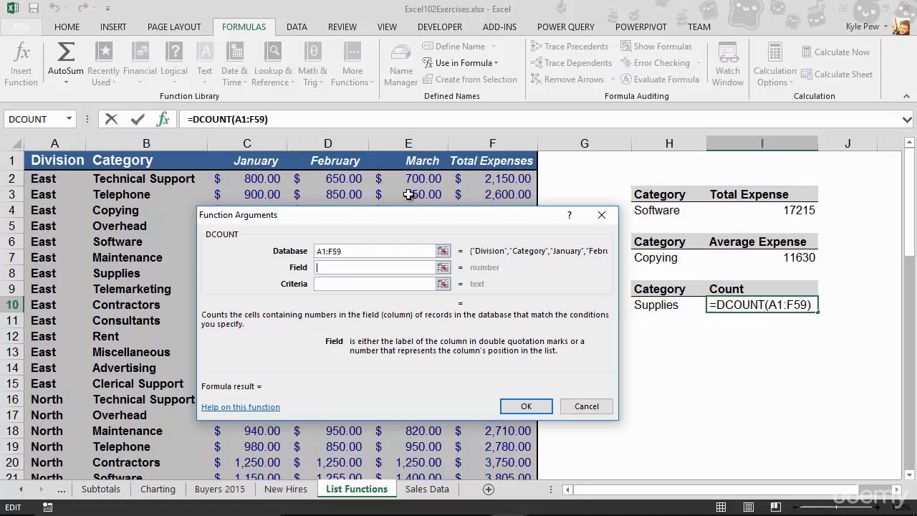
{"action": "left_click", "coordinate": [493, 160]}
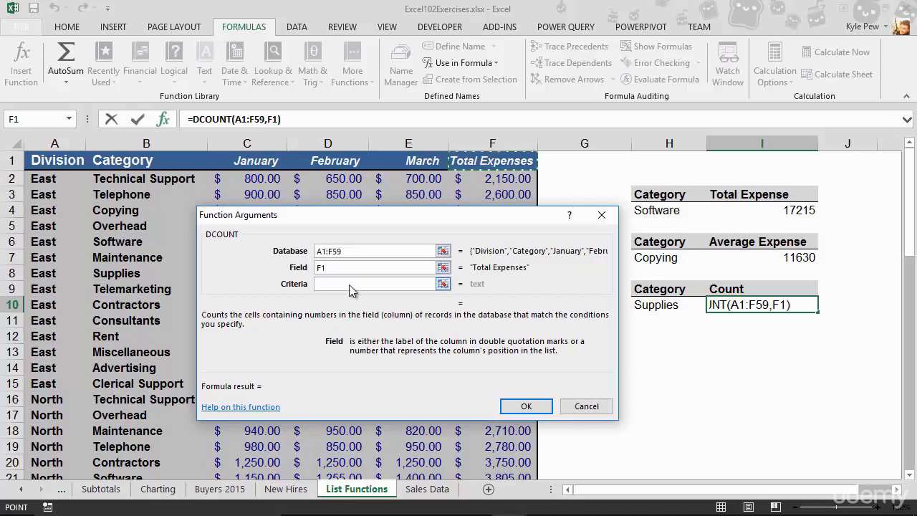
{"action": "left_click", "coordinate": [372, 283]}
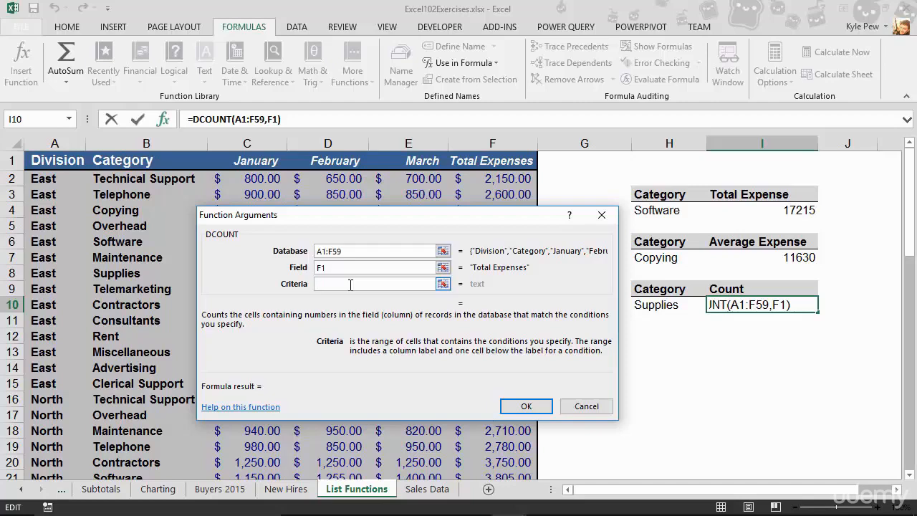
{"action": "left_click", "coordinate": [658, 289]}
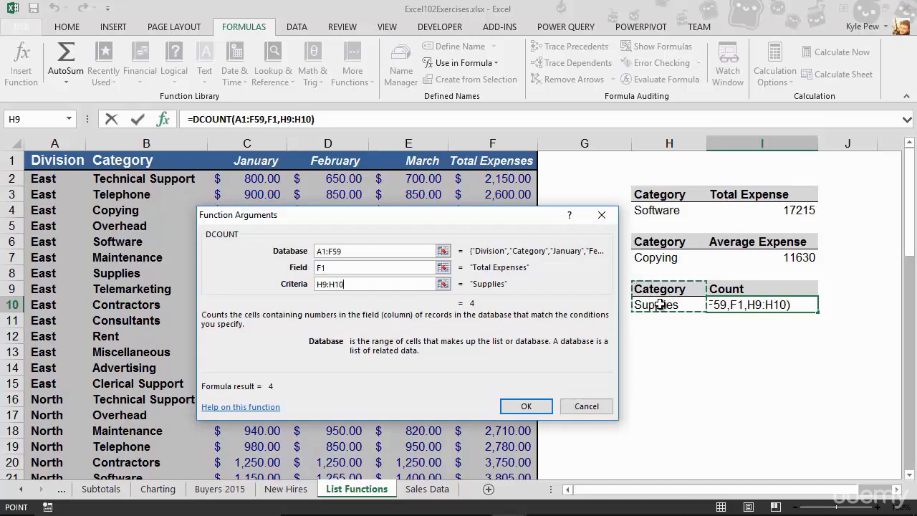
{"action": "mouse_move", "coordinate": [616, 352]}
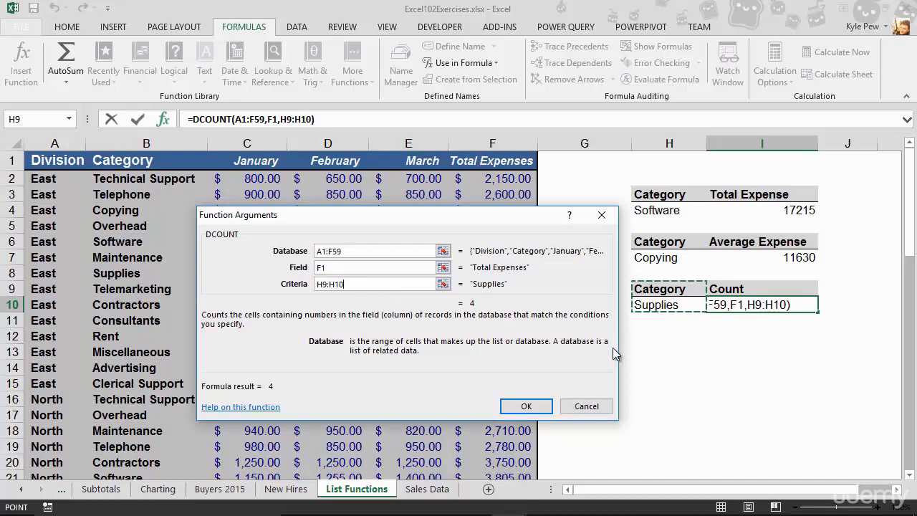
Confirm the DCOUNT formula so I10 shows 4, then select the Supplies criterion cell H10.
{"action": "left_click", "coordinate": [526, 406]}
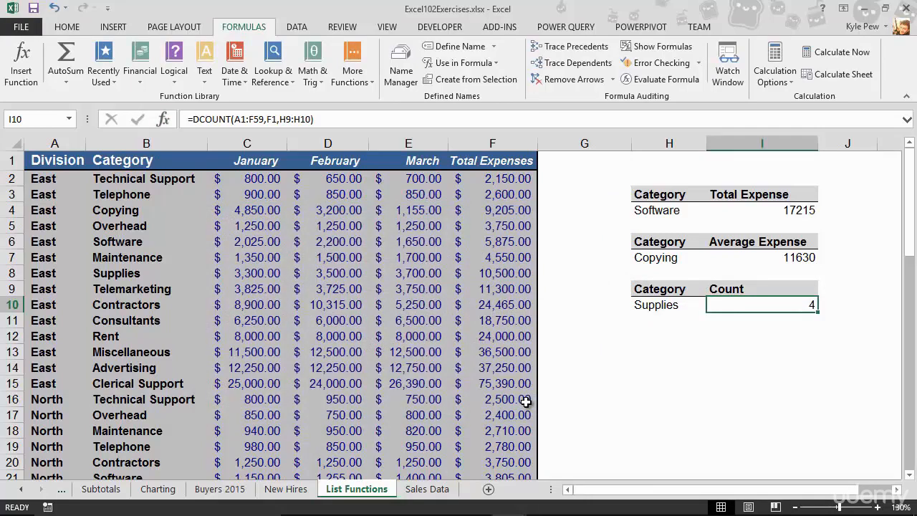
{"action": "mouse_move", "coordinate": [610, 372]}
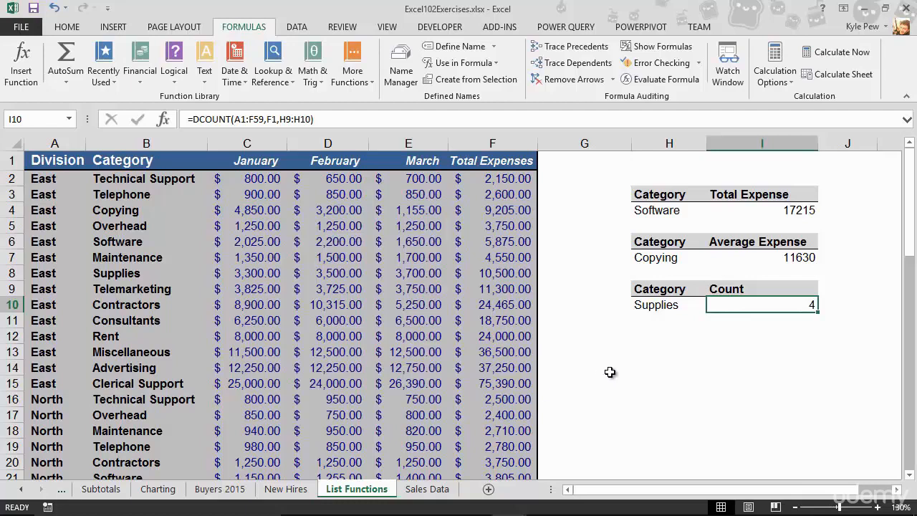
{"action": "left_click", "coordinate": [668, 303]}
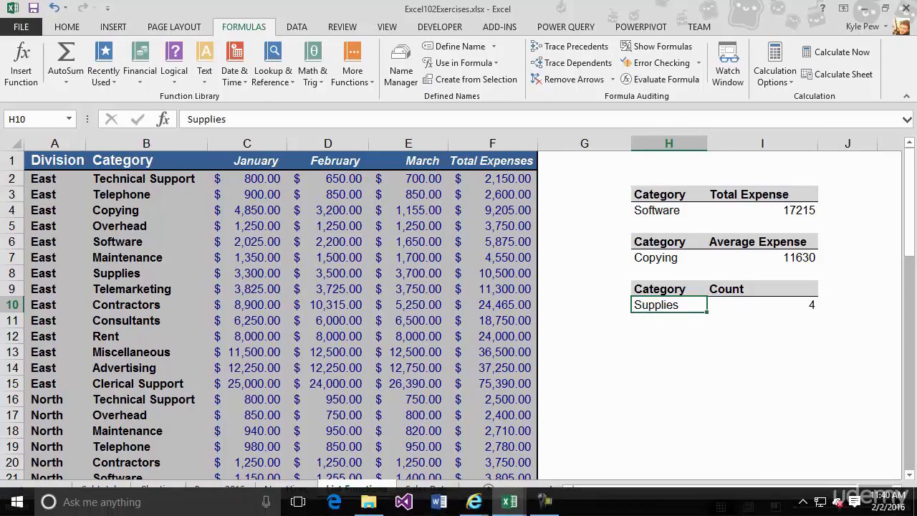
Replace the Supplies criterion with Advertising (count stays 4), then begin typing 're'.
{"action": "type", "text": "Advertising"}
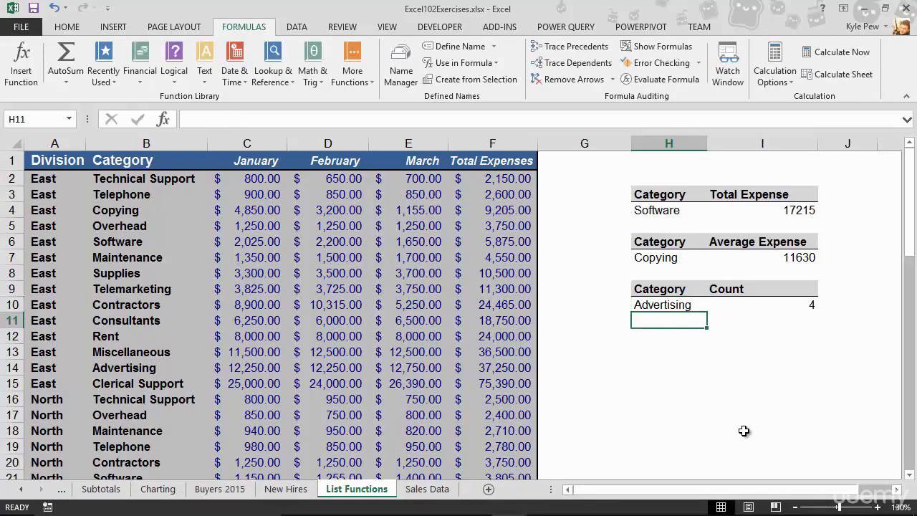
{"action": "type", "text": "re"}
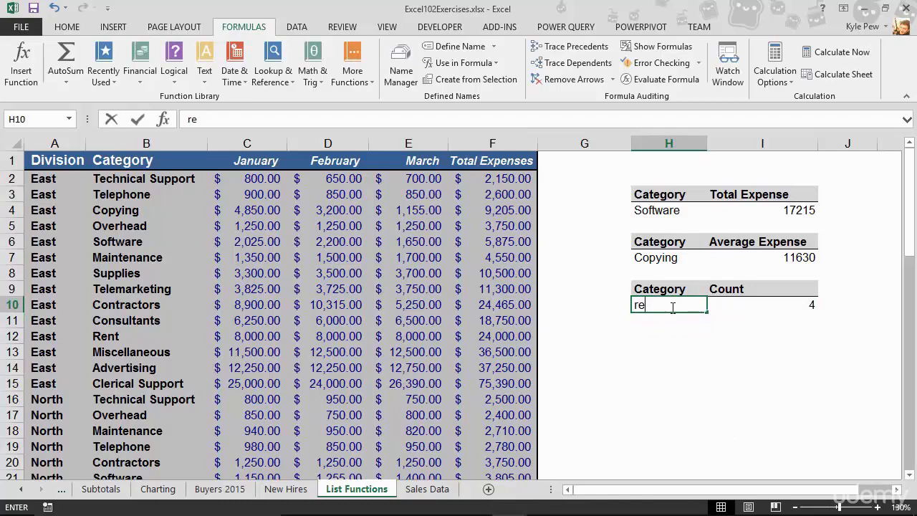